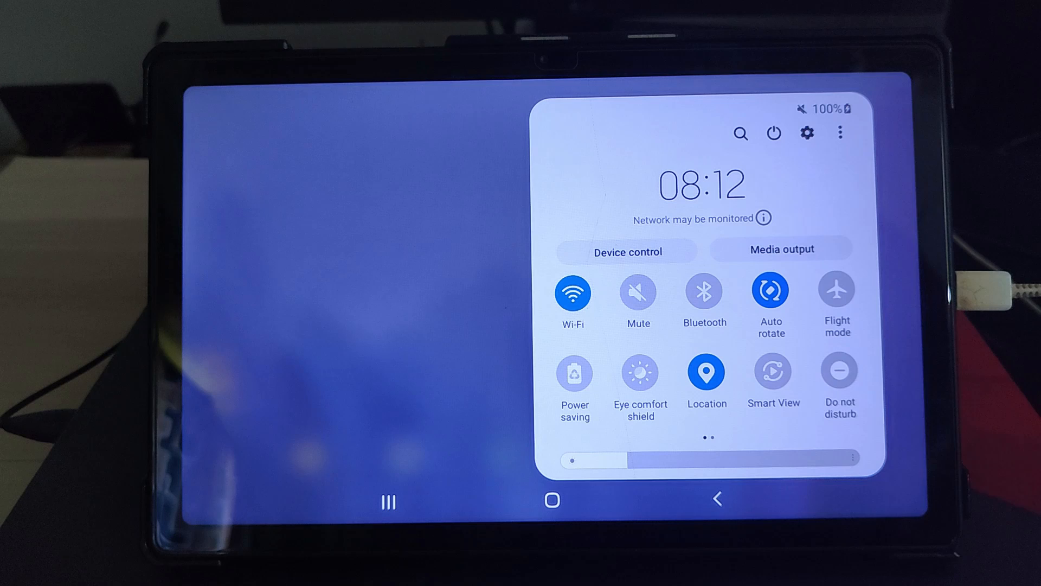
Pull down the Quick Panel on the tablet and start Smart View from its tile.
click(774, 370)
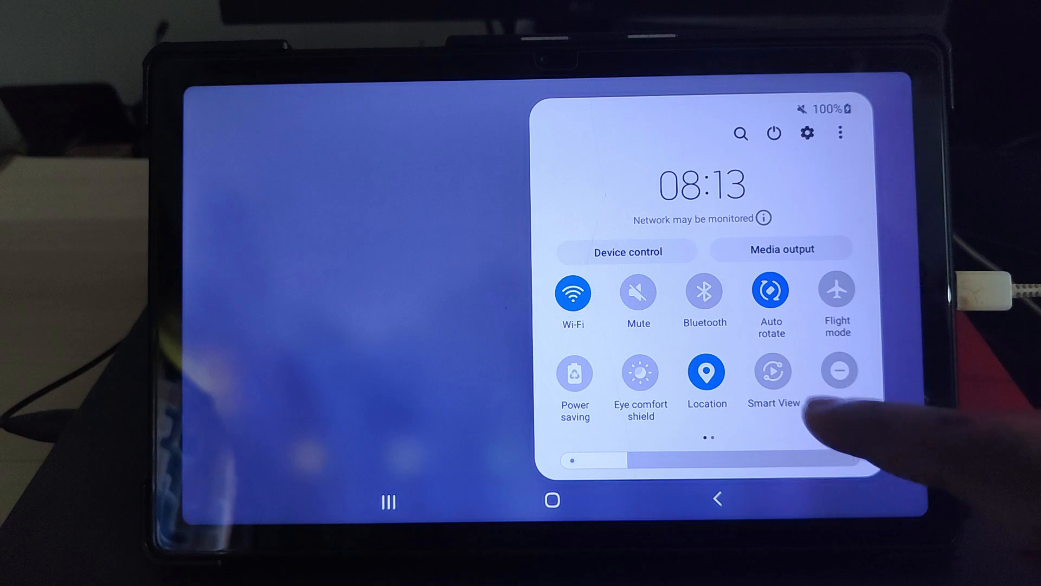
click(773, 372)
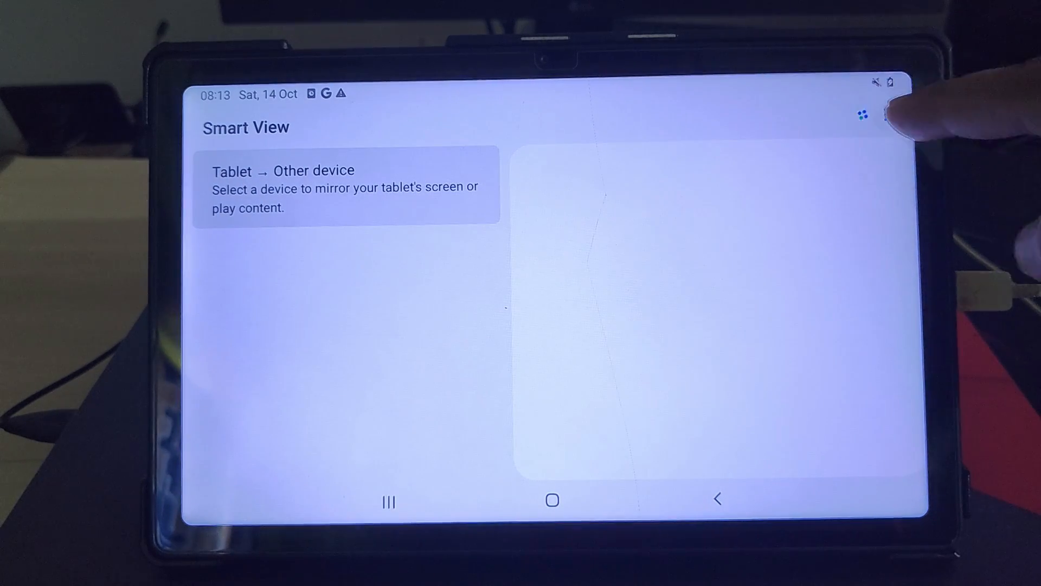
Go to Smart View Settings and open the About Smart View page.
click(864, 113)
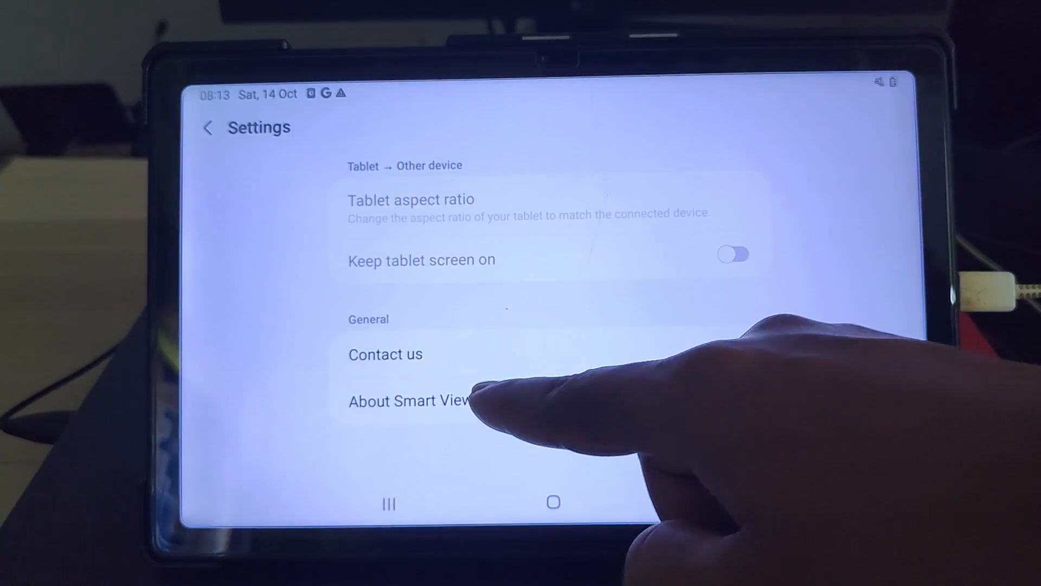
click(409, 401)
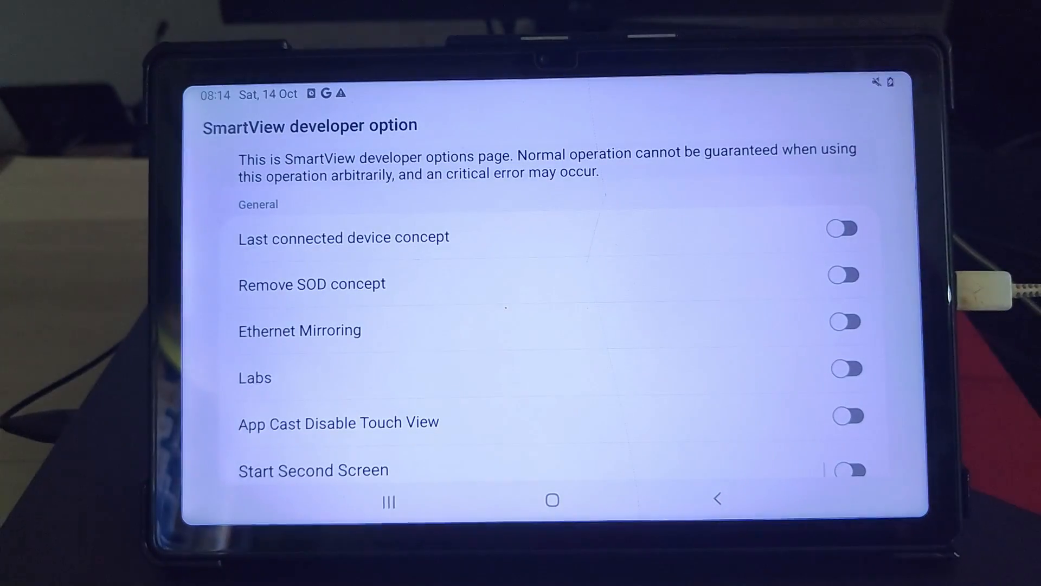
Scroll the developer options and switch on Start Second Screen.
scroll(down, 3)
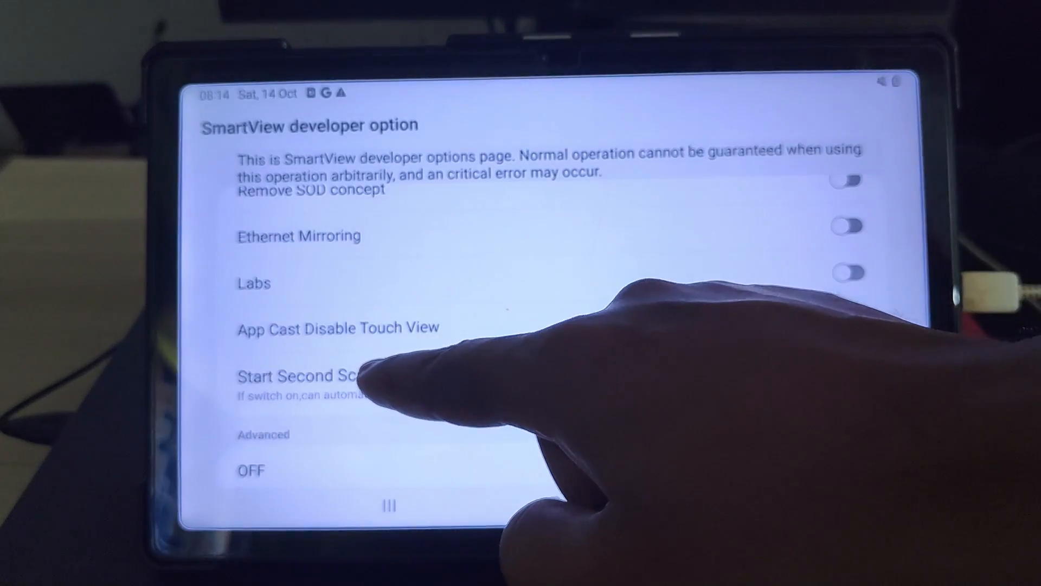
click(299, 376)
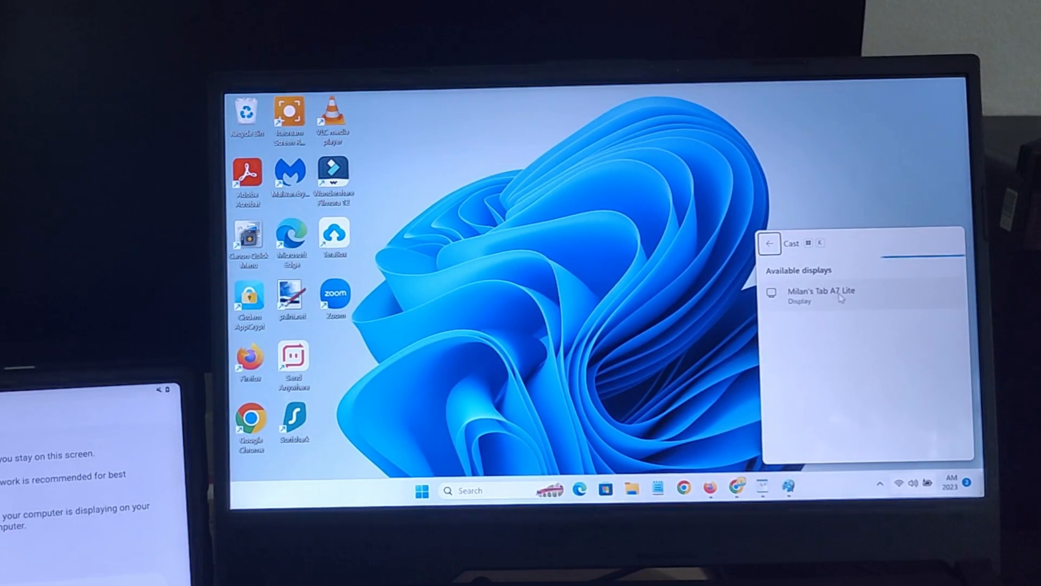
Connect the PC to the Tab A7 Lite under Available displays.
click(822, 295)
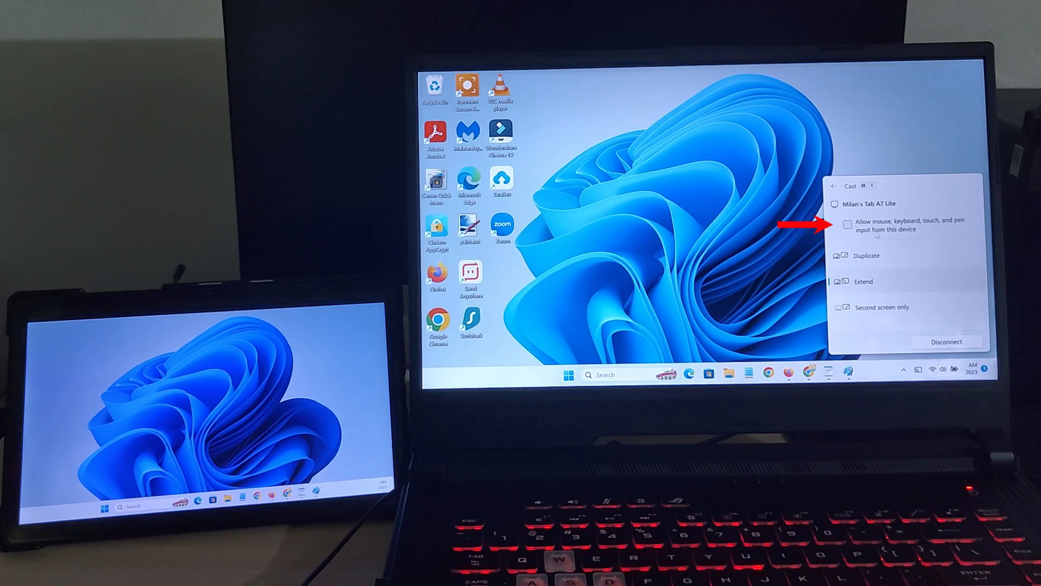
Allow mouse, keyboard, touch and pen input from the tablet.
click(847, 224)
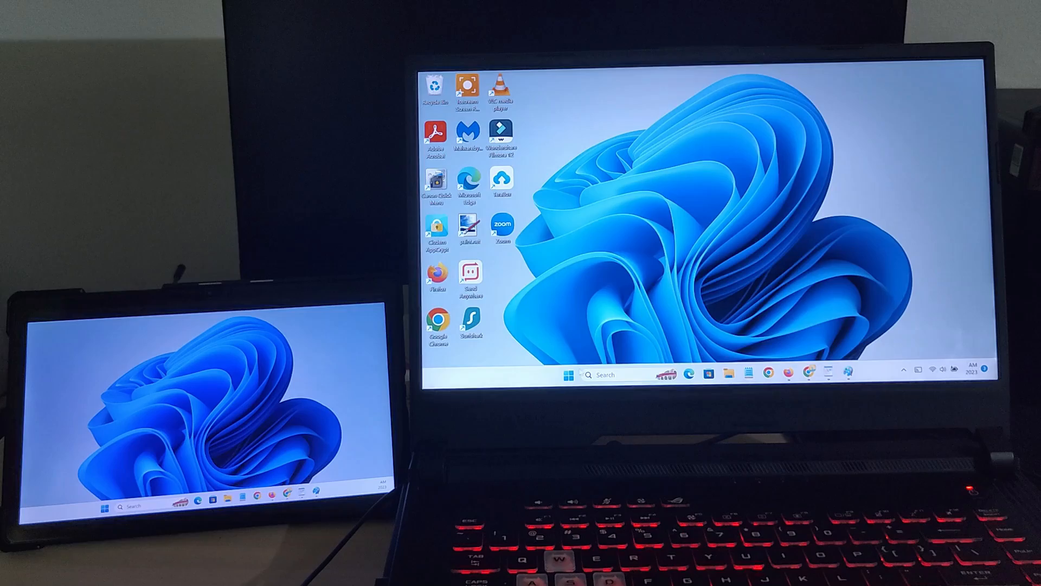
In Display settings, identify the screens and place display 2 left of display 1.
click(566, 375)
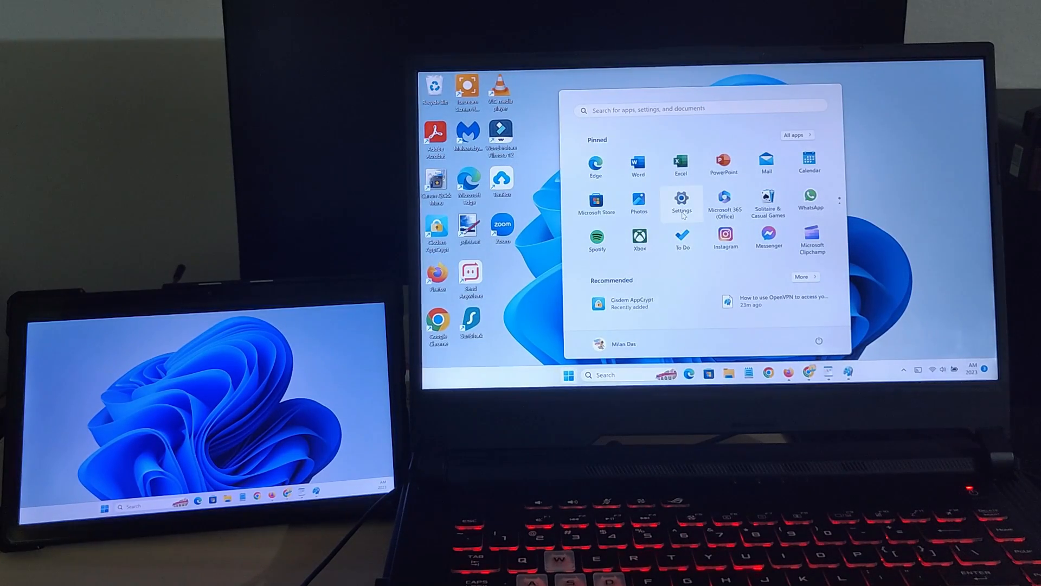
click(681, 201)
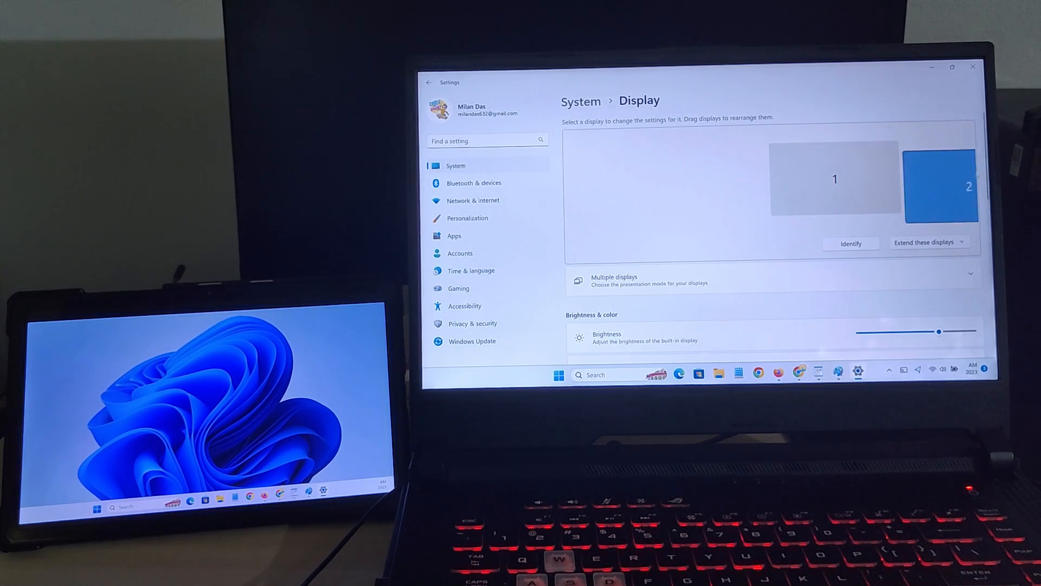
drag(941, 186, 833, 180)
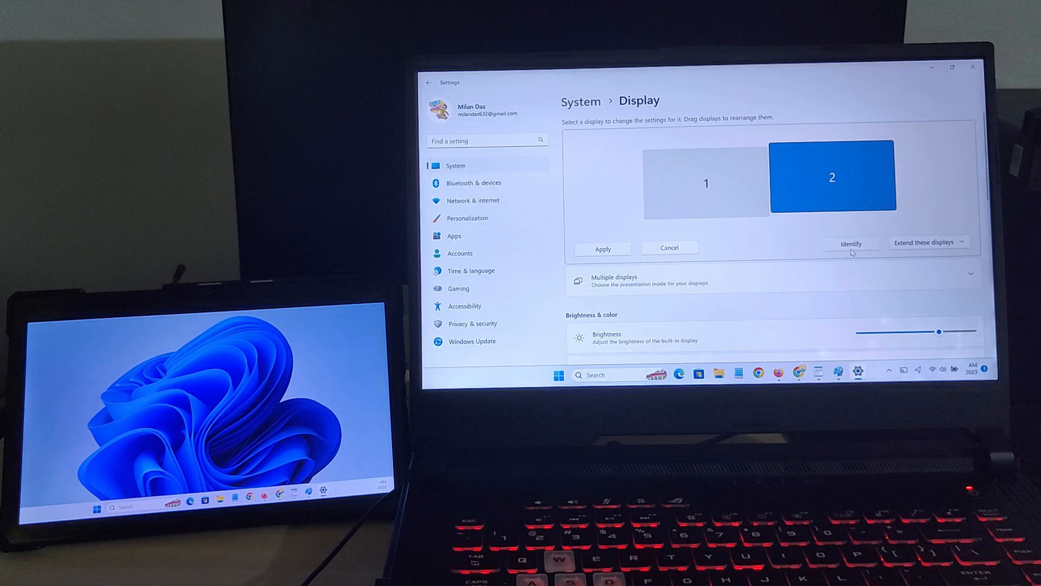
click(850, 243)
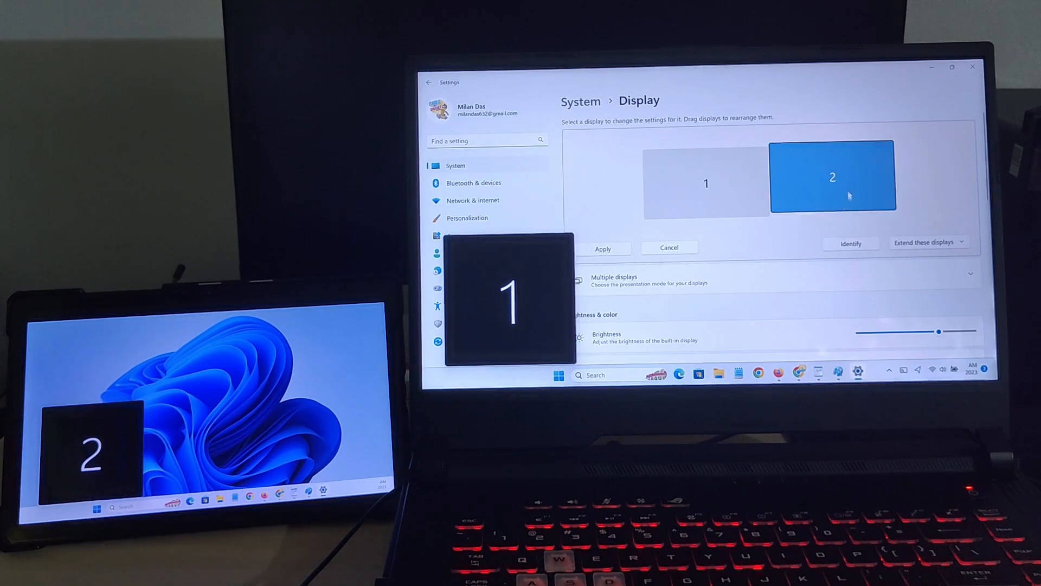
drag(832, 176, 601, 157)
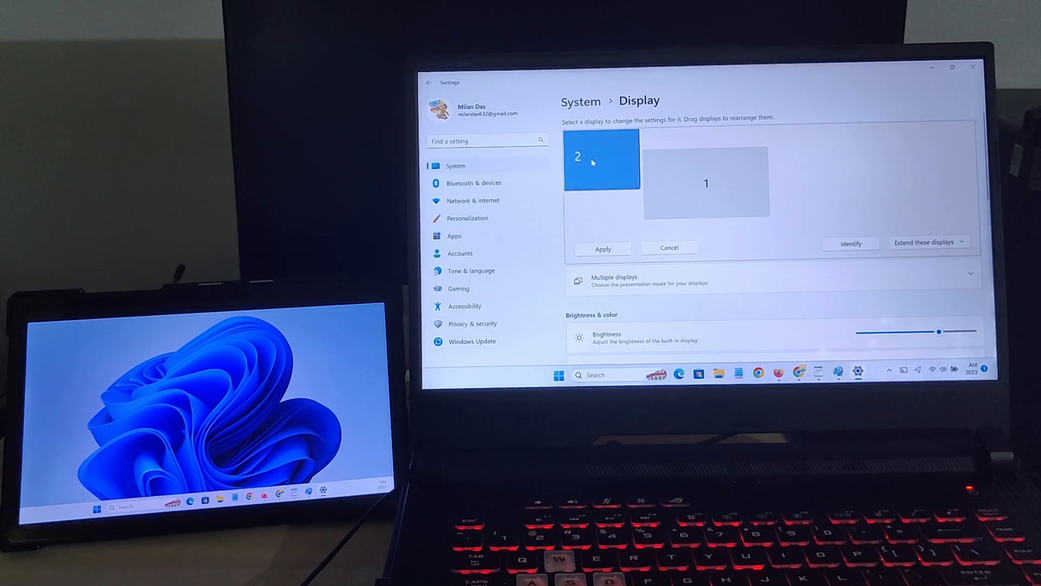
drag(601, 158, 716, 191)
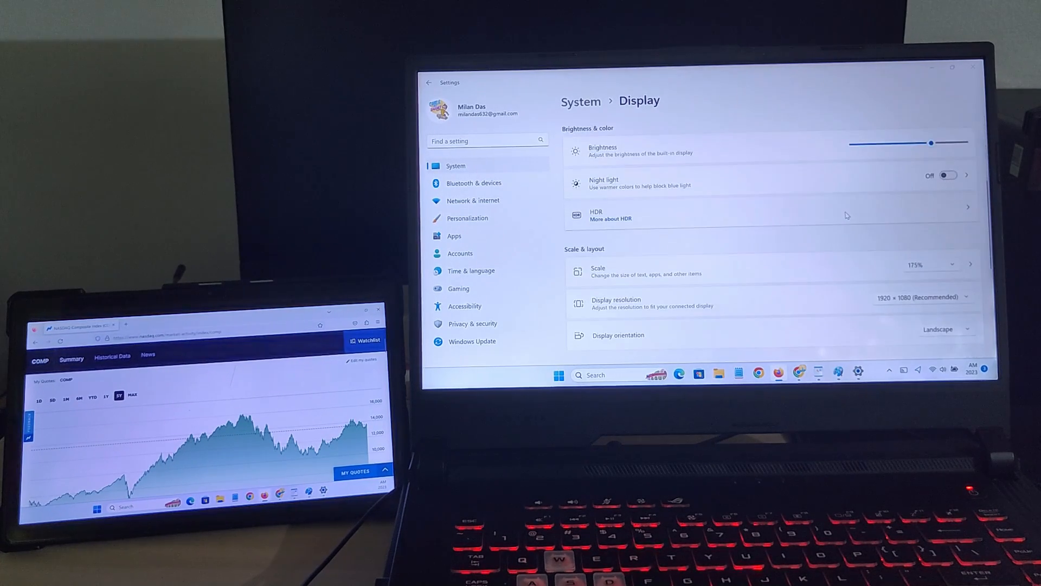
Set the tablet display scale to 150% and keep resolution at 1920 × 1080.
click(930, 264)
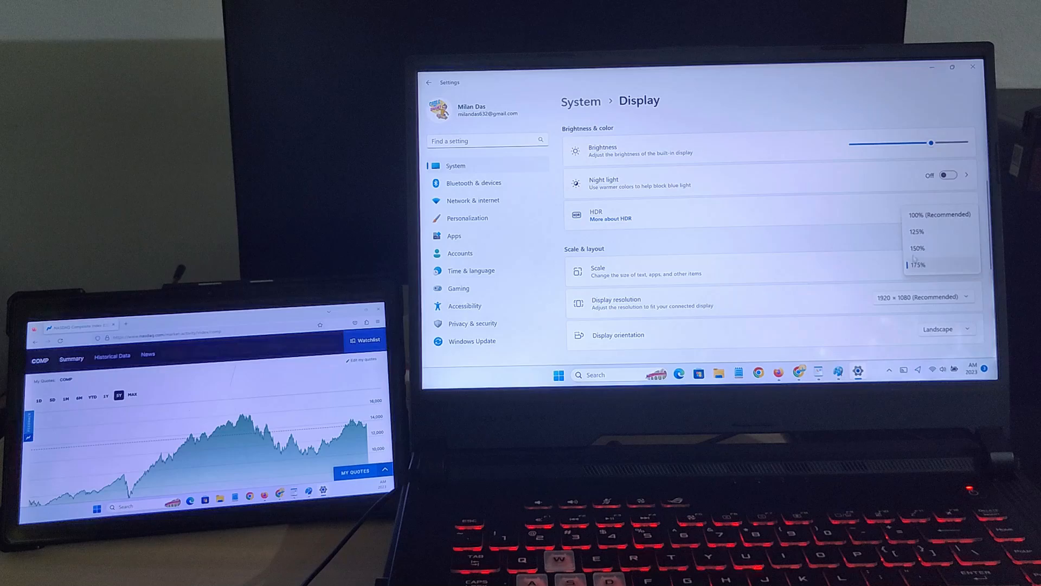
click(918, 248)
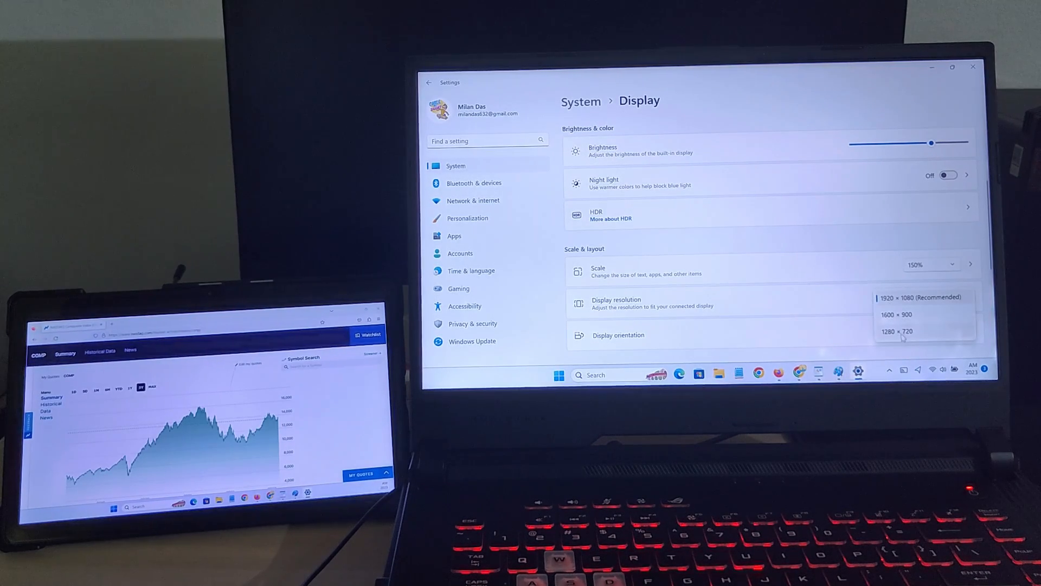
click(920, 297)
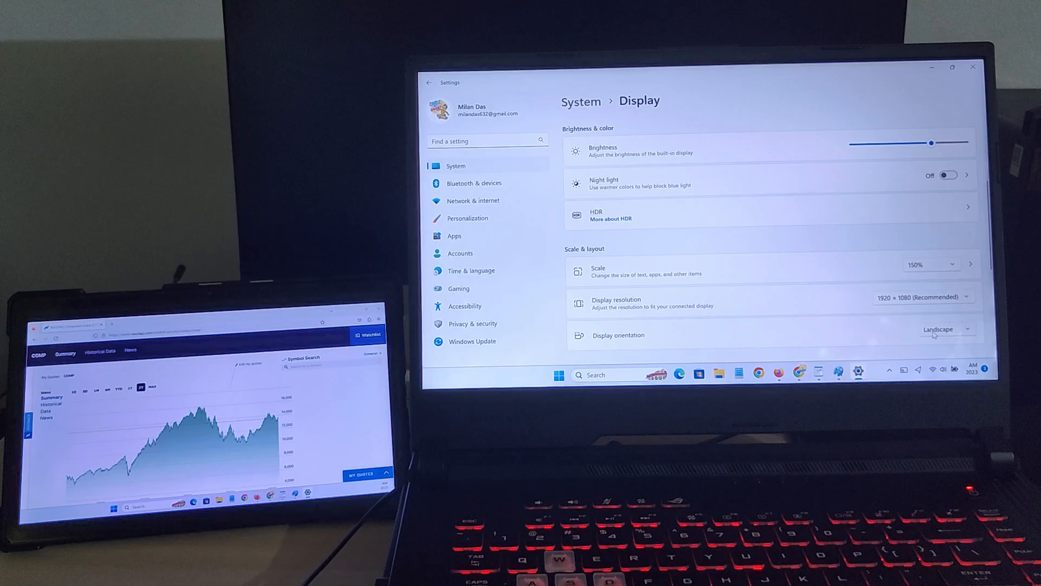
Rotate the tablet display to portrait, keep it, then switch back to landscape.
click(946, 334)
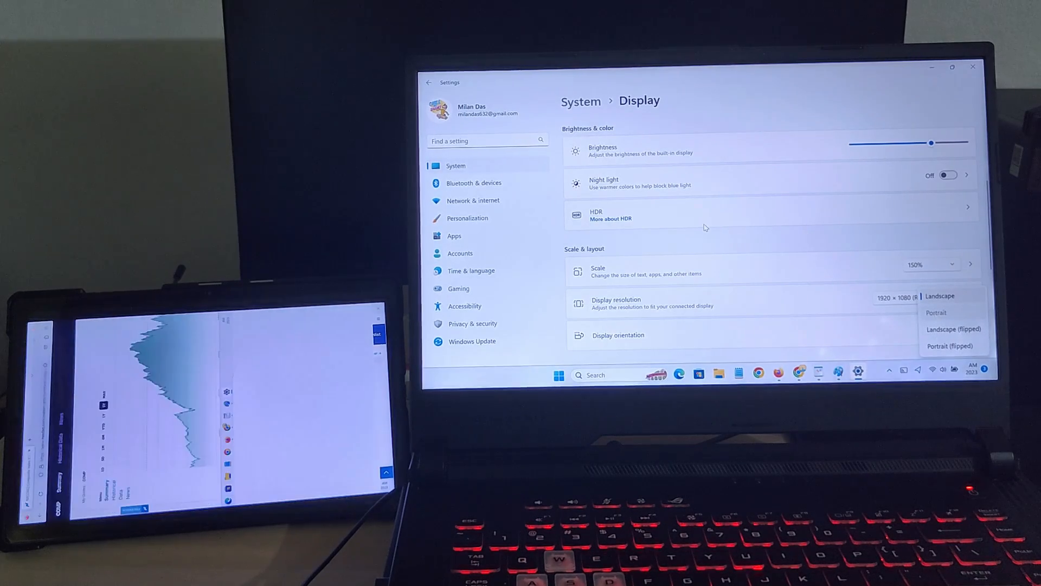
click(936, 312)
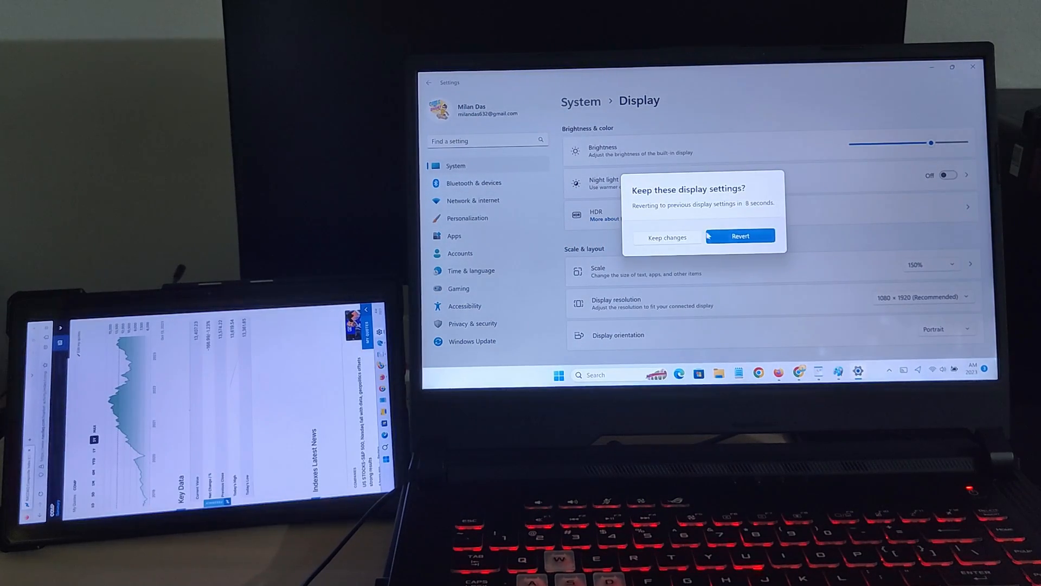
click(666, 237)
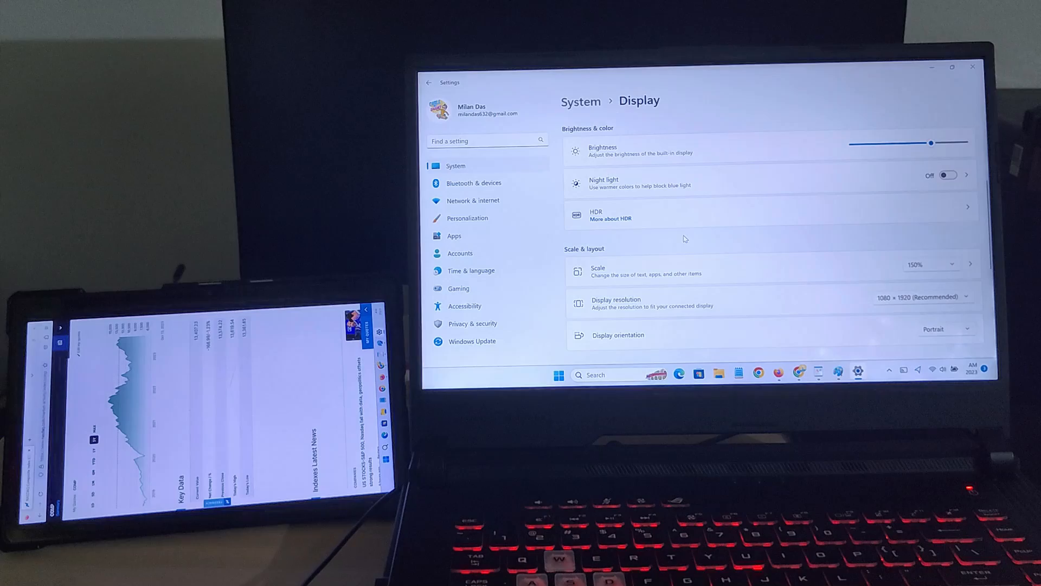
click(943, 329)
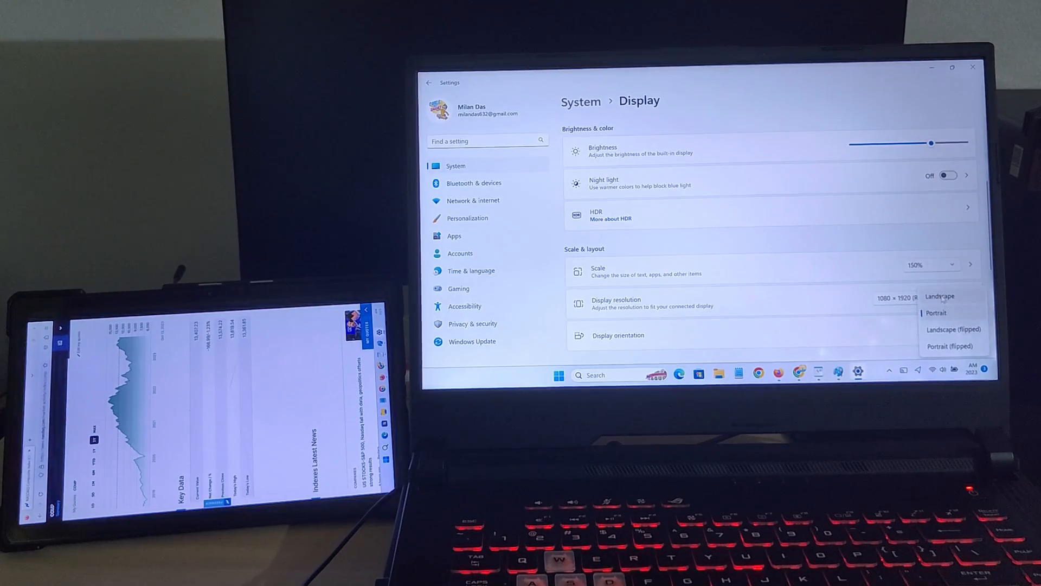
click(939, 296)
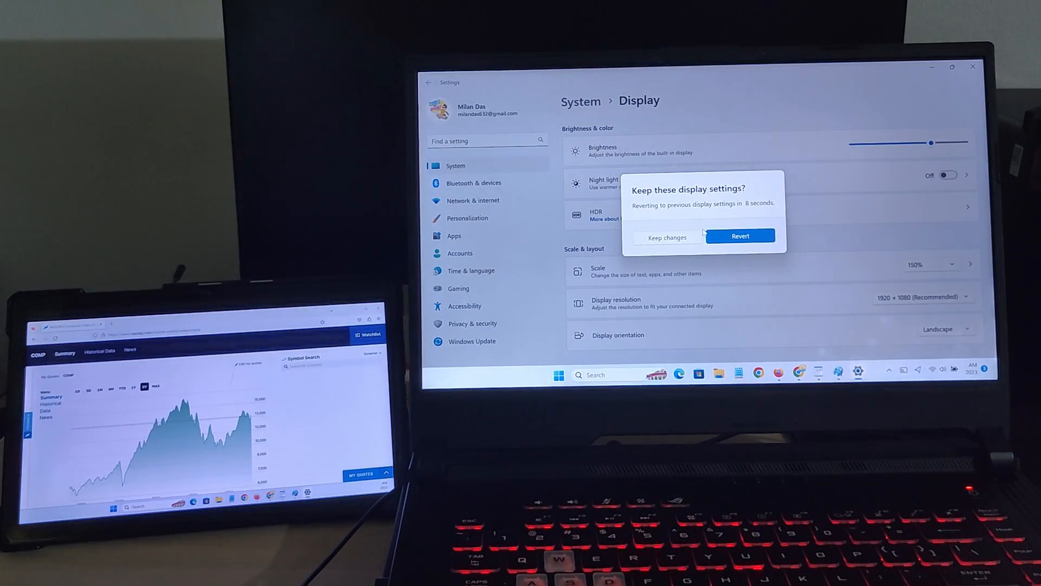